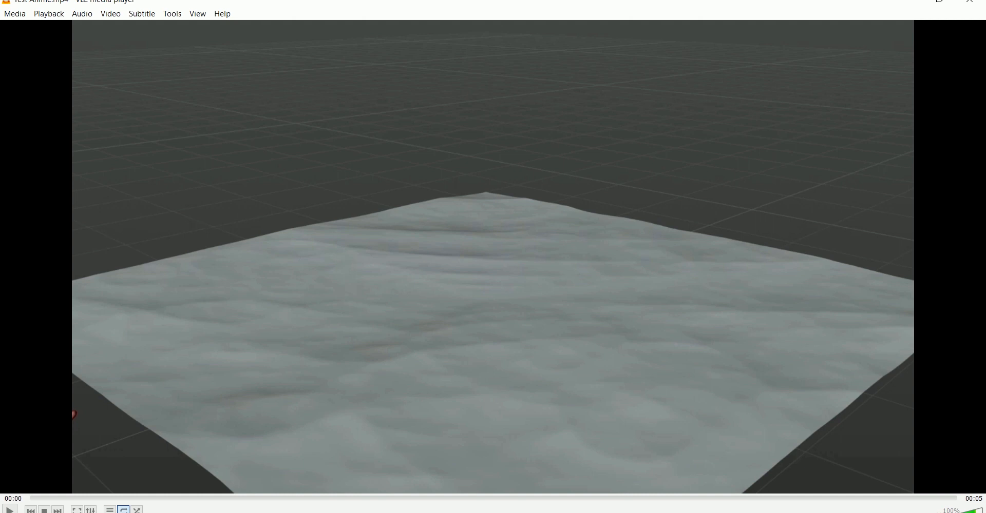
# Step: Play the Test Anime.mp4 grey terrain clip in VLC
pyautogui.click(9, 510)
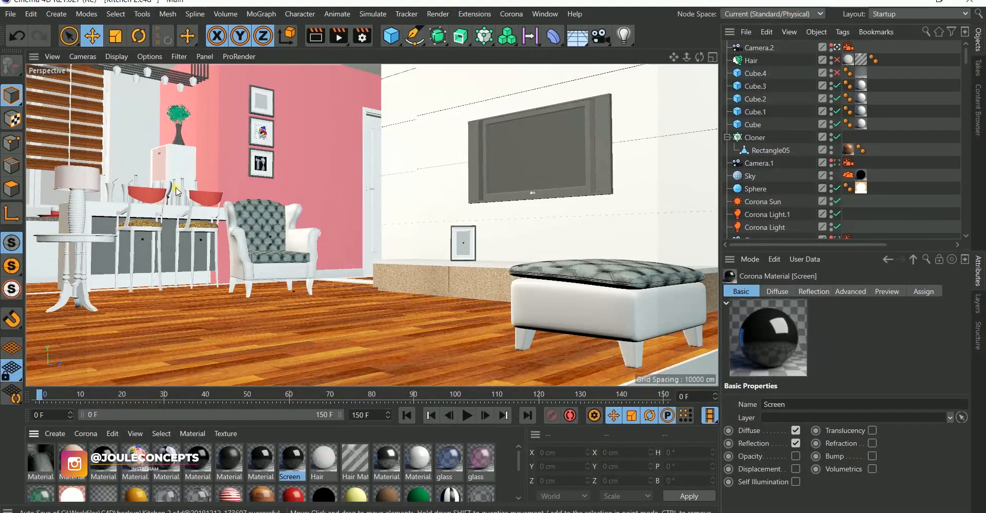
pyautogui.moveTo(425, 194)
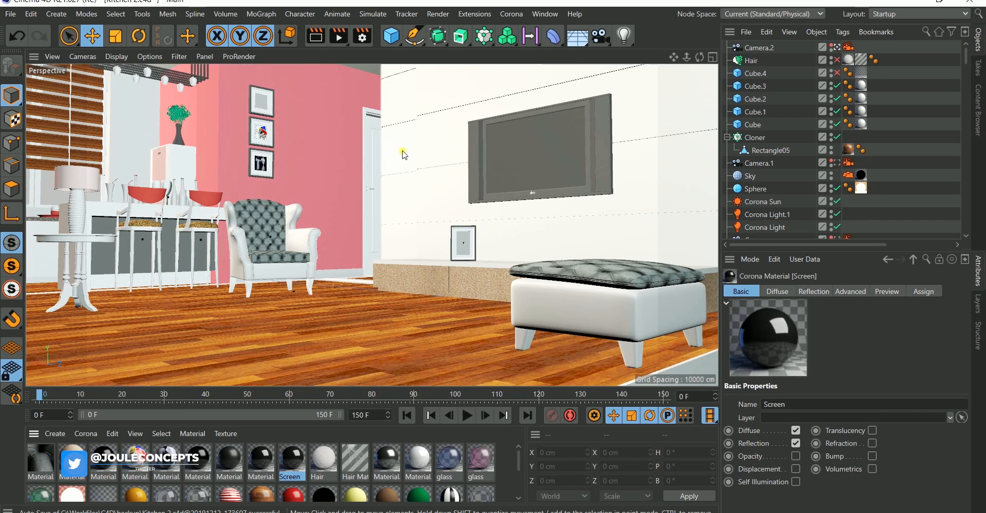
pyautogui.moveTo(333, 146)
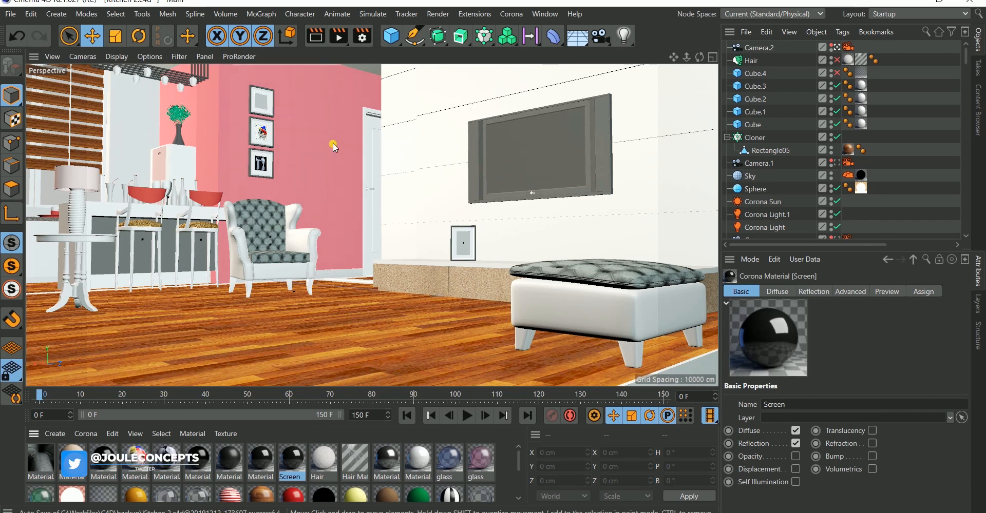
pyautogui.moveTo(498, 213)
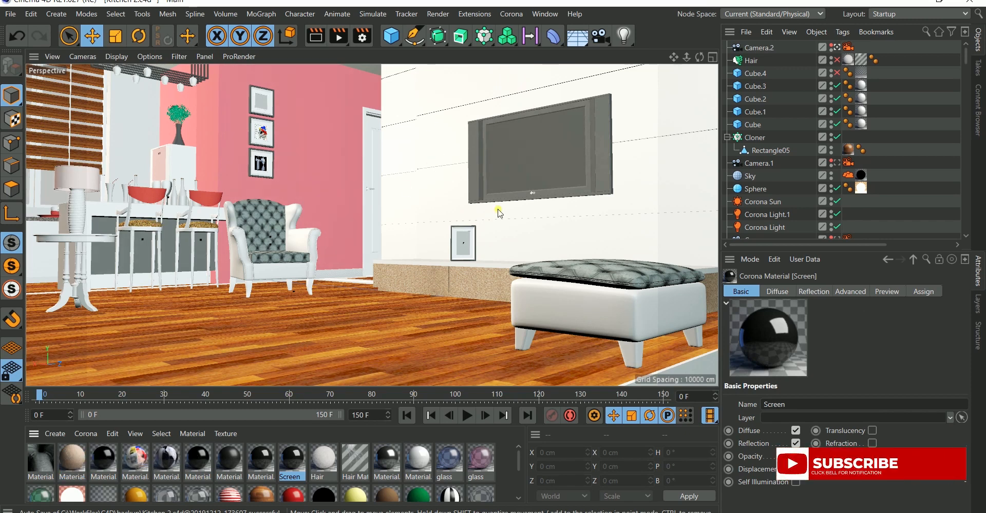
pyautogui.moveTo(483, 123)
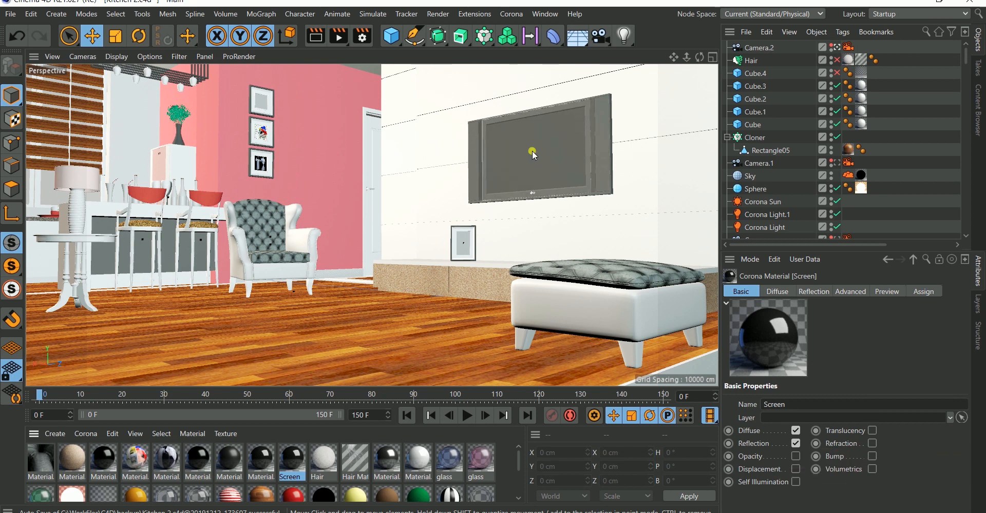
pyautogui.moveTo(546, 182)
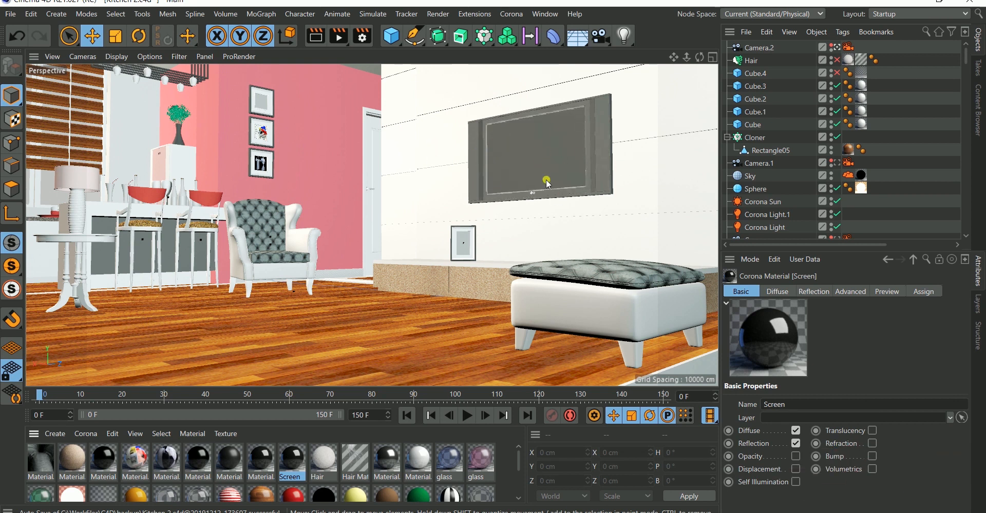
pyautogui.moveTo(520, 155)
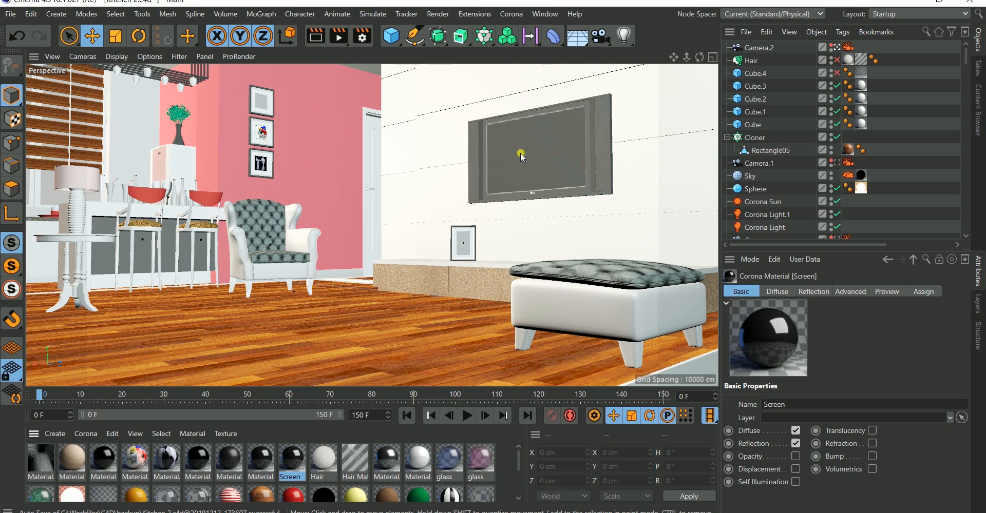
pyautogui.moveTo(549, 151)
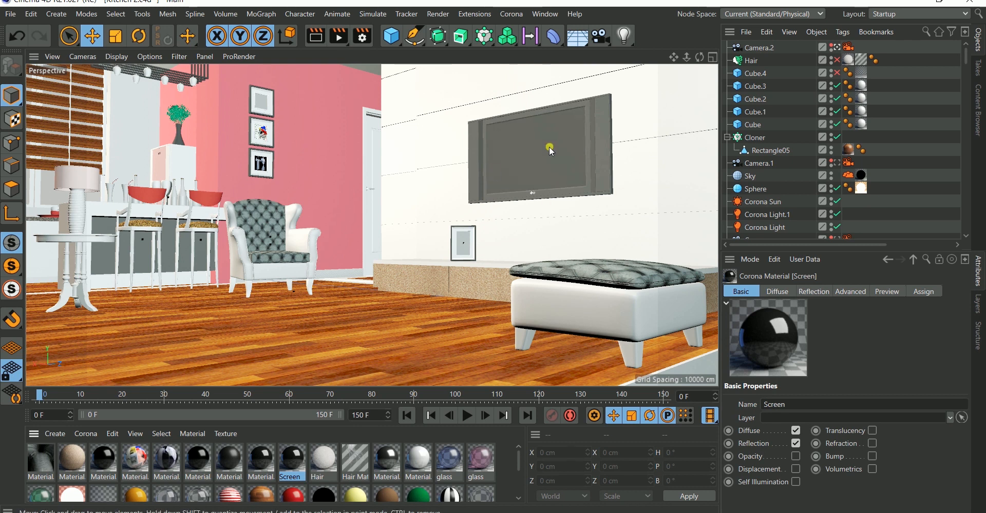
# Step: Select the TV screen and locate Object07 inside Group10 in the Object Manager
pyautogui.click(758, 99)
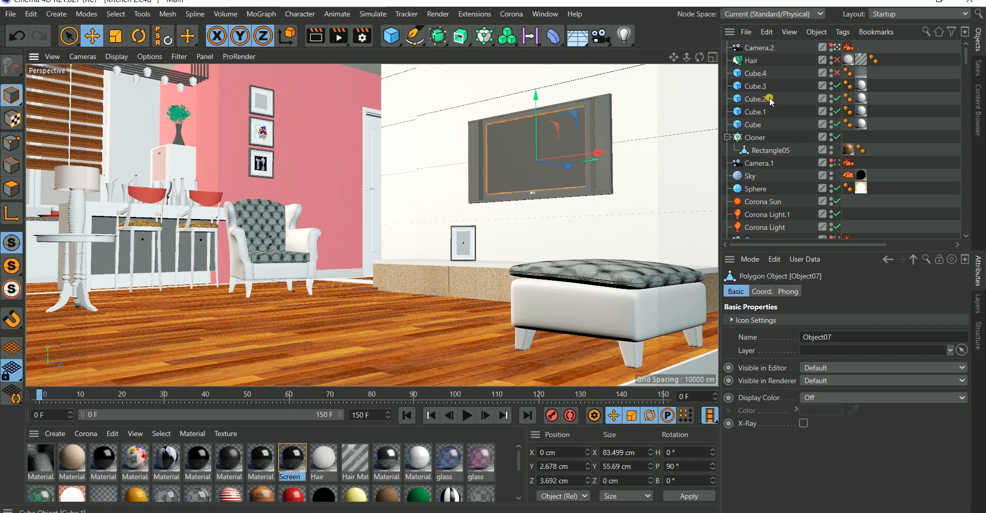
pyautogui.scroll(-3)
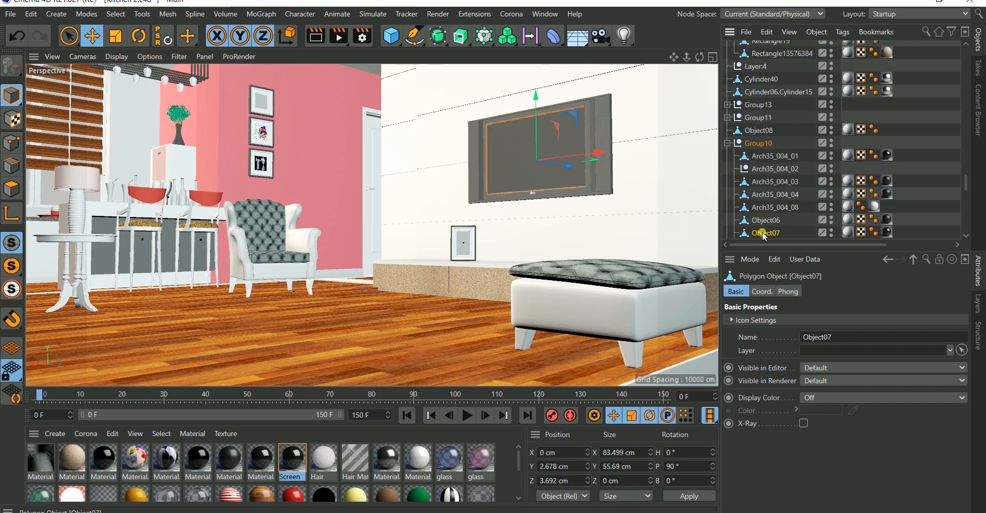
pyautogui.click(832, 233)
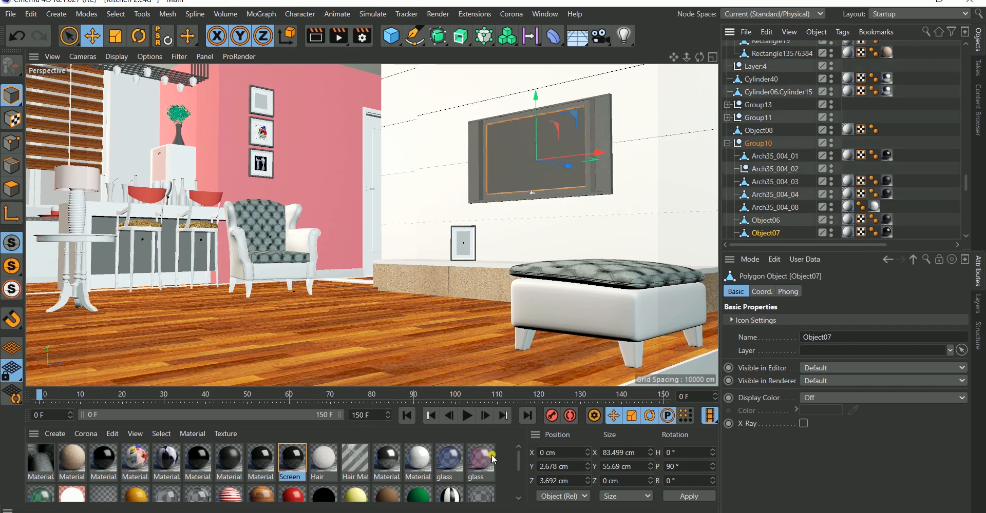
pyautogui.moveTo(506, 470)
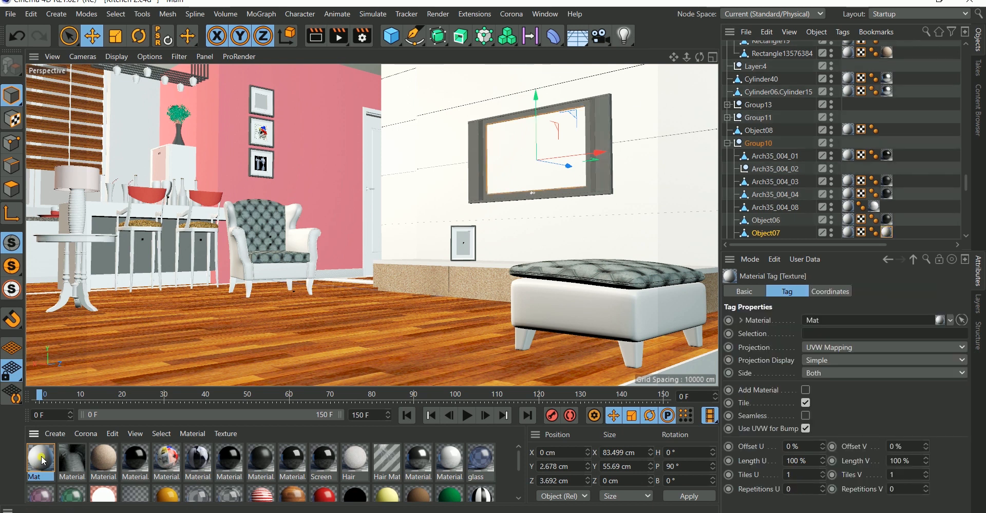
# Step: Load Test Anime.mp4 into Mat's Color texture and answer the copy-file prompt
pyautogui.doubleClick(40, 459)
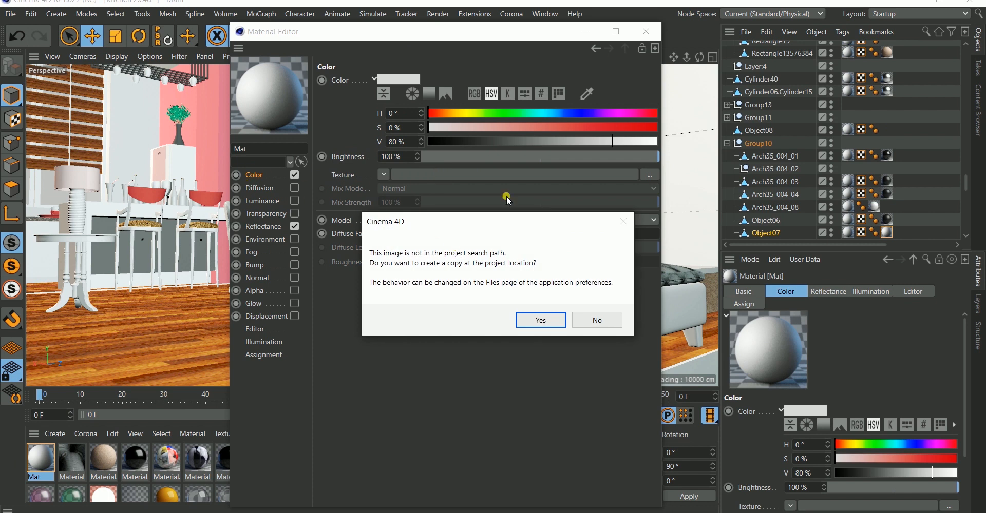
pyautogui.moveTo(555, 299)
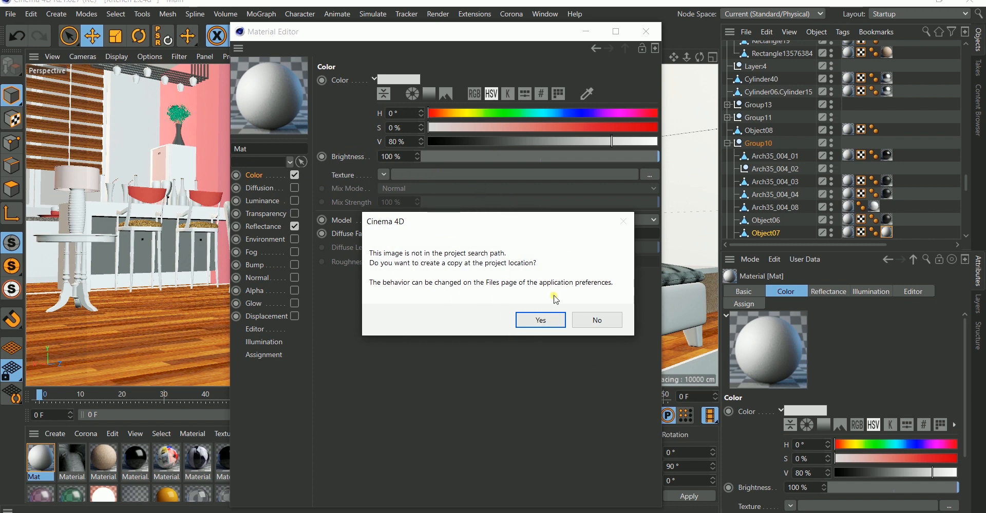
pyautogui.click(540, 319)
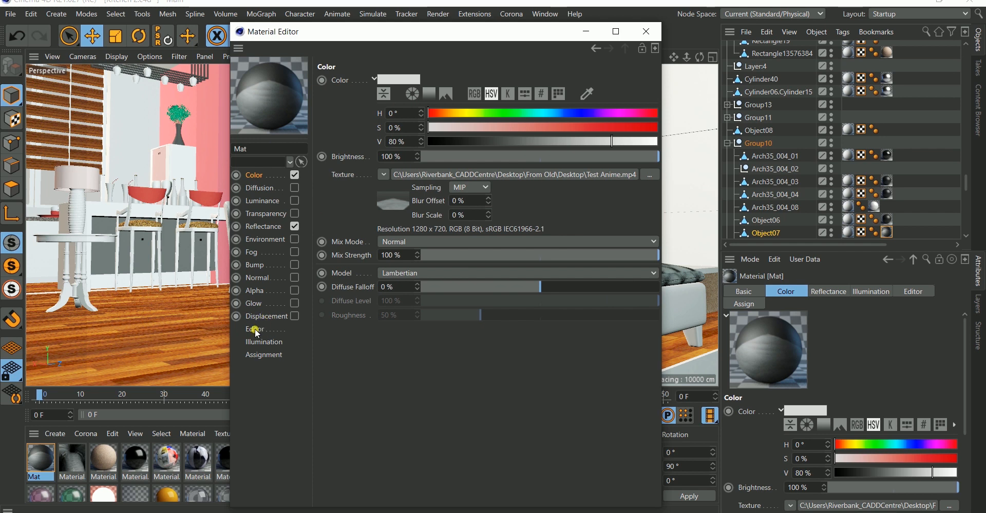
# Step: Check Mat's Editor settings, then play and stop the timeline to see the movie on the TV
pyautogui.click(255, 329)
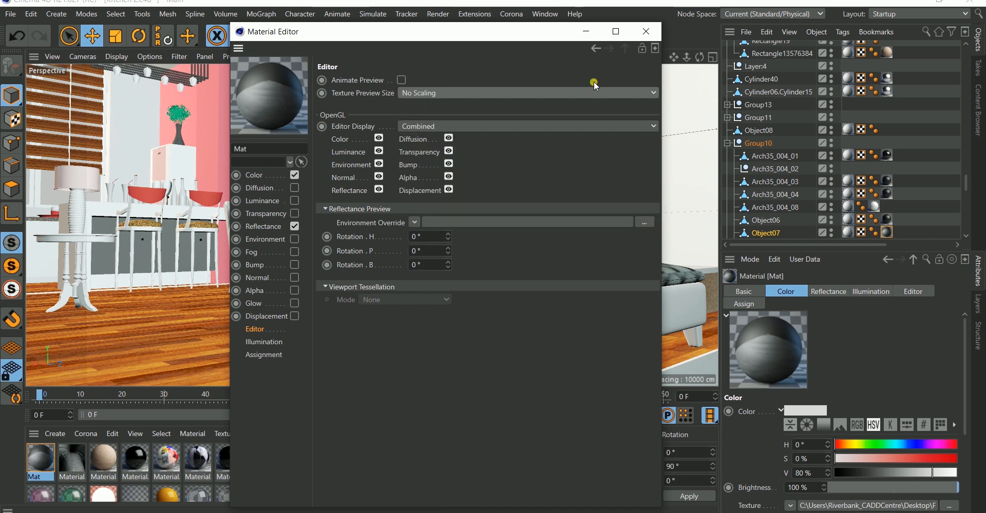
pyautogui.click(255, 174)
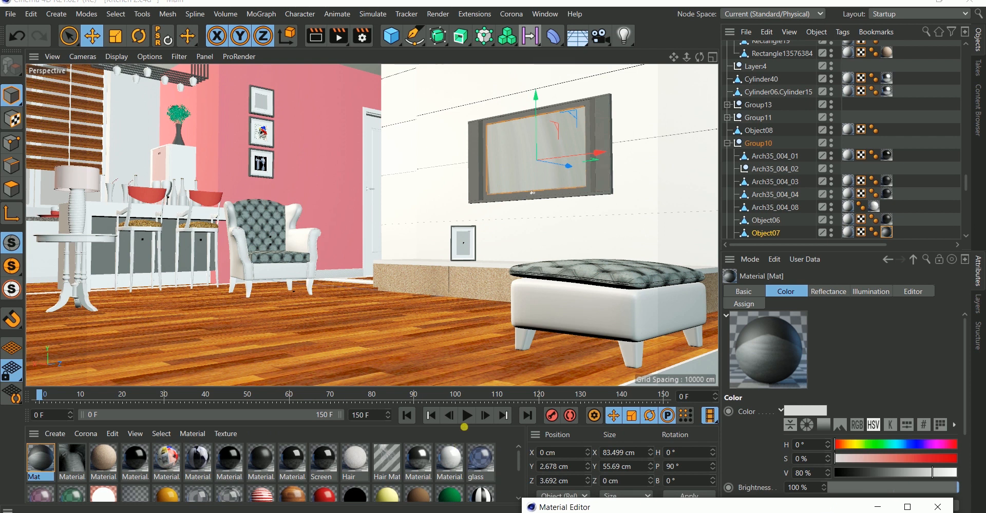
pyautogui.moveTo(467, 417)
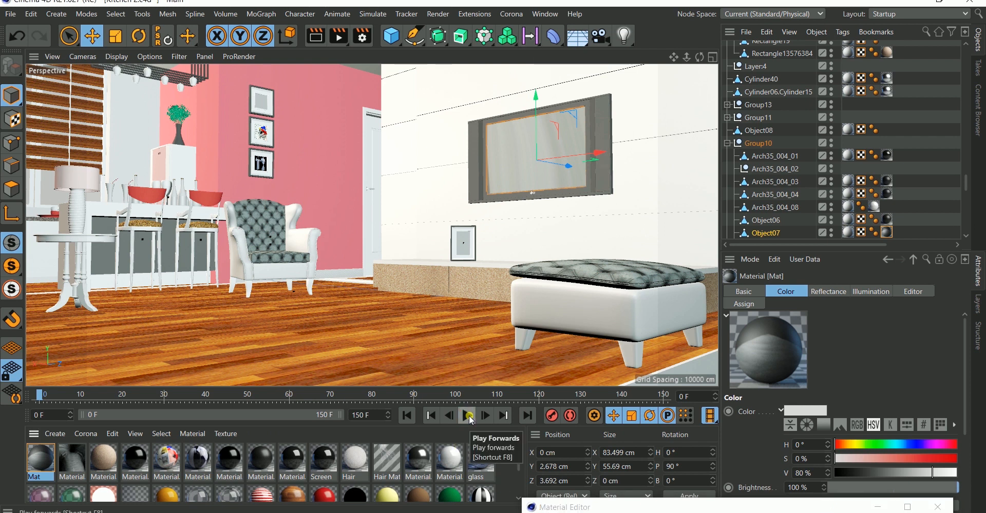
pyautogui.click(468, 415)
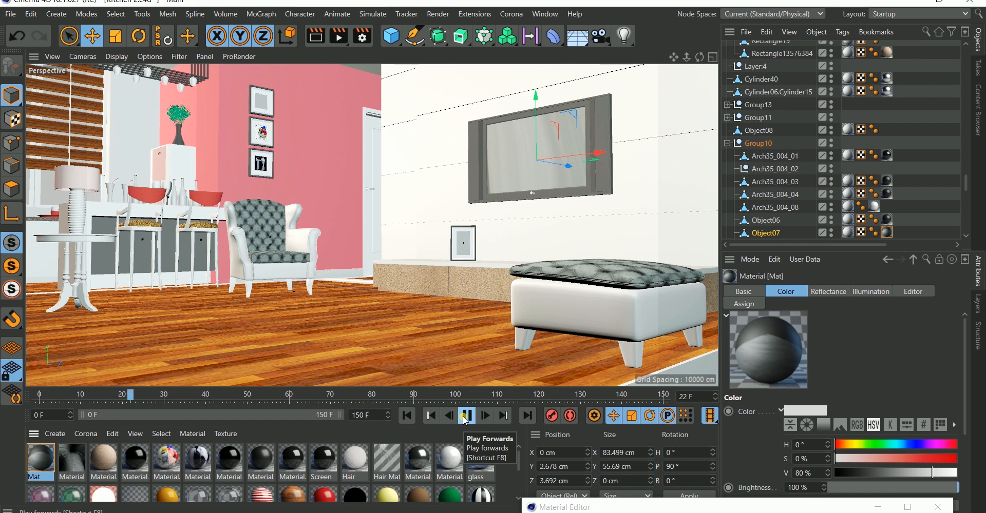
pyautogui.click(465, 415)
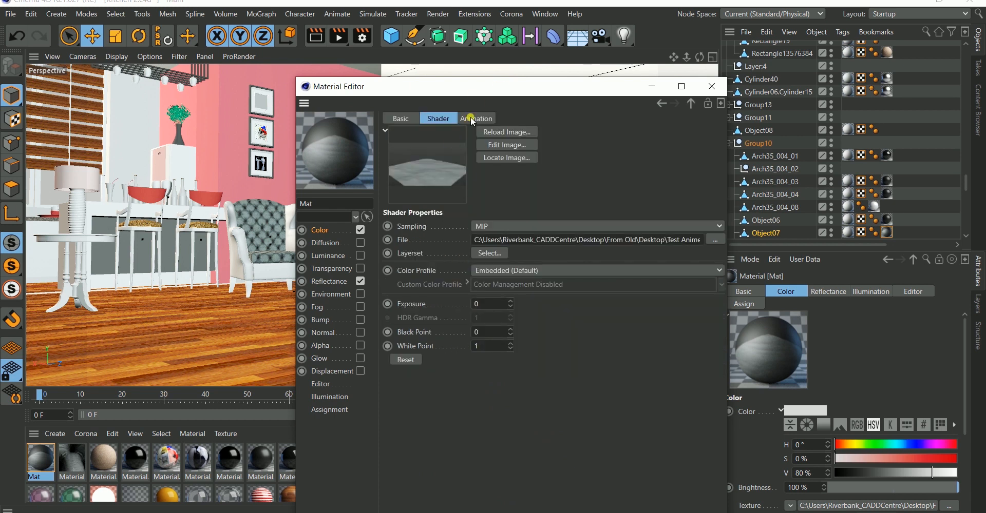
# Step: Review the movie texture's Animation tab: frames 0–150 at 30 fps
pyautogui.click(476, 118)
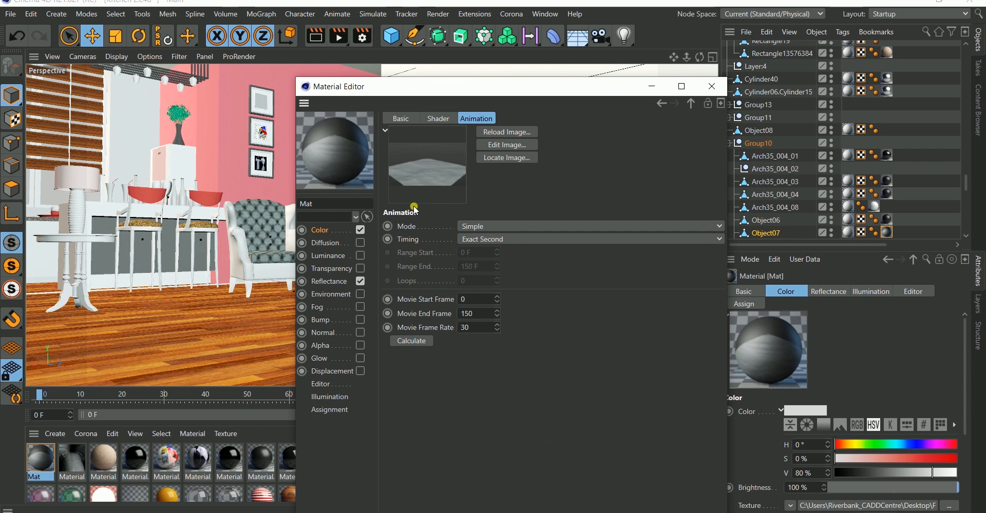
pyautogui.moveTo(430, 354)
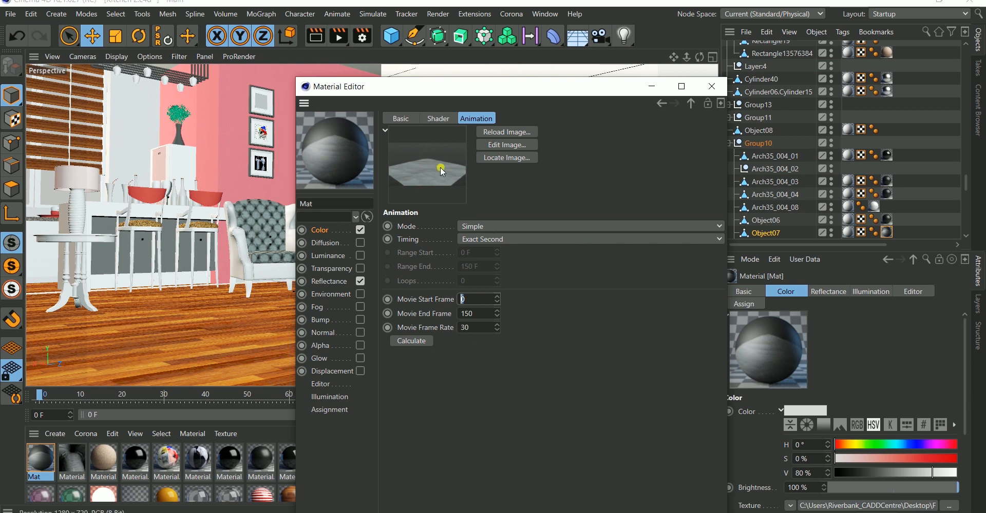
pyautogui.moveTo(346, 86); pyautogui.dragTo(545, 47)
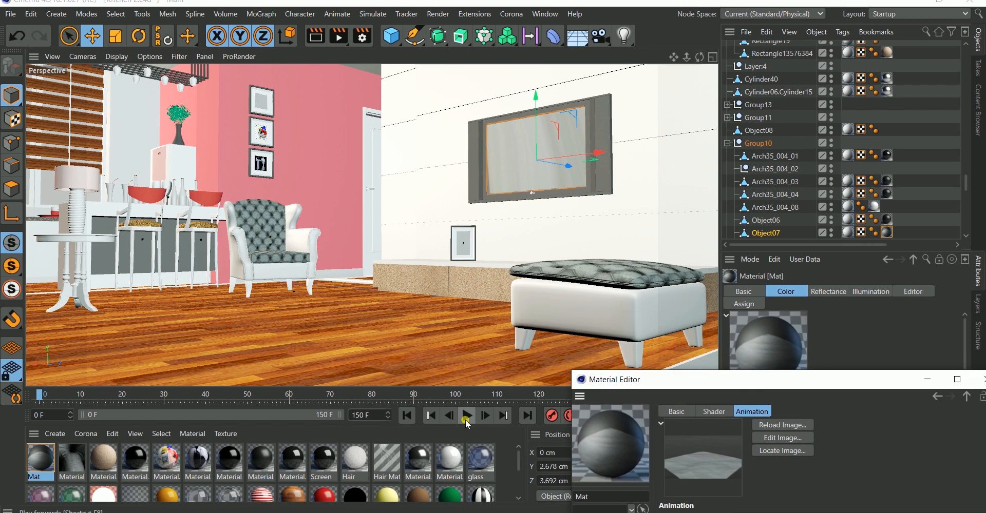
# Step: Enable texture animation in the viewport preview, then play and stop the timeline
pyautogui.click(465, 415)
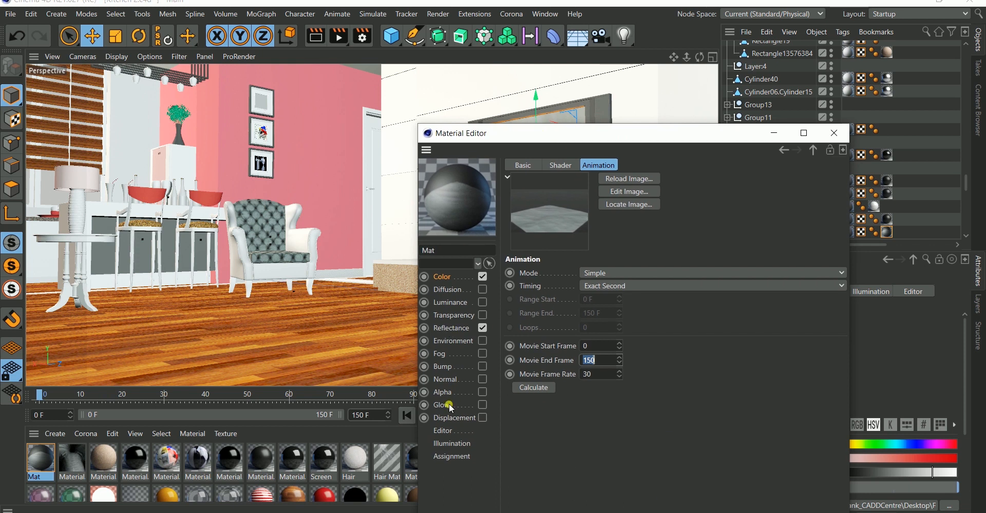
pyautogui.click(443, 431)
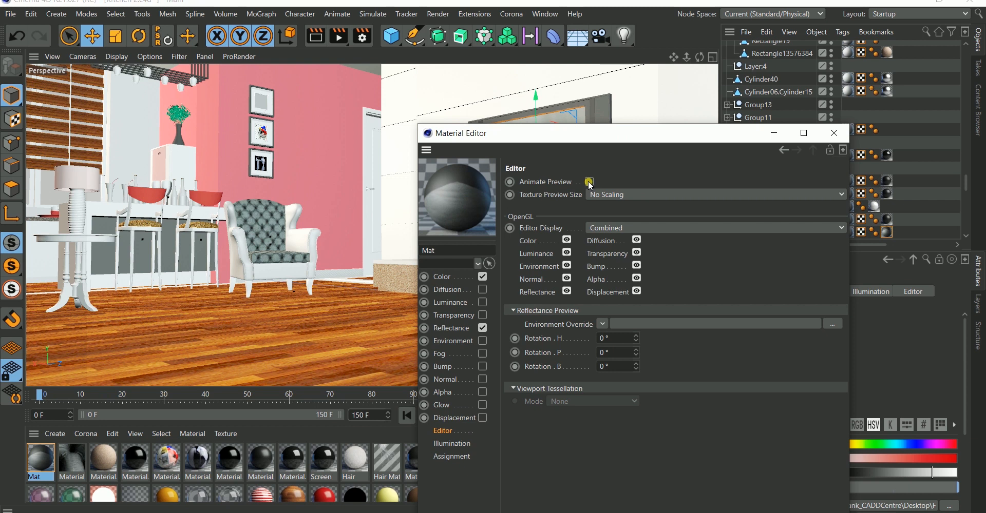
pyautogui.click(588, 182)
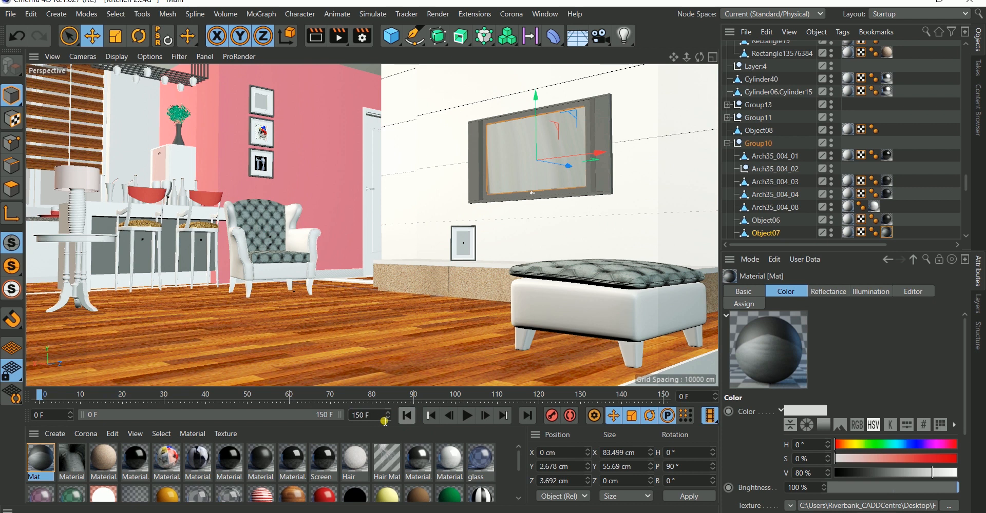
pyautogui.click(466, 415)
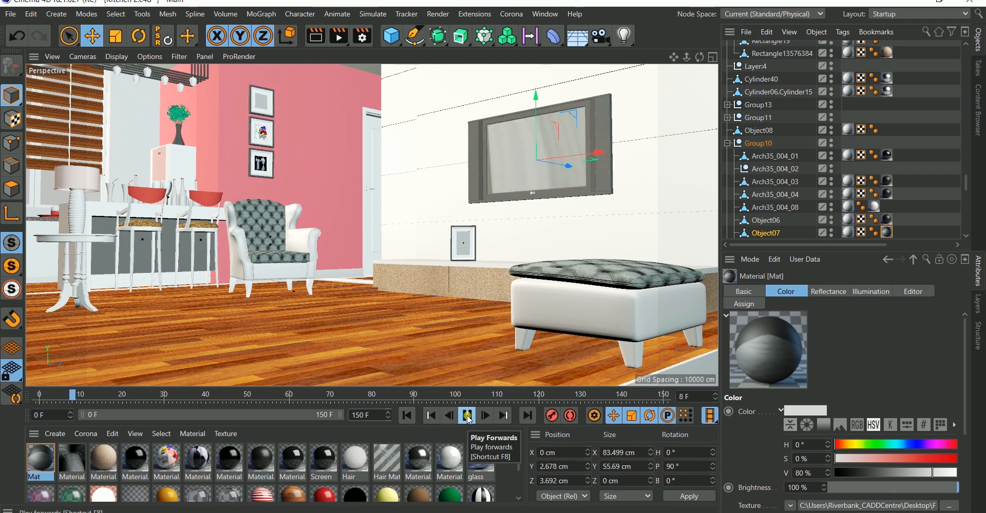
pyautogui.click(466, 415)
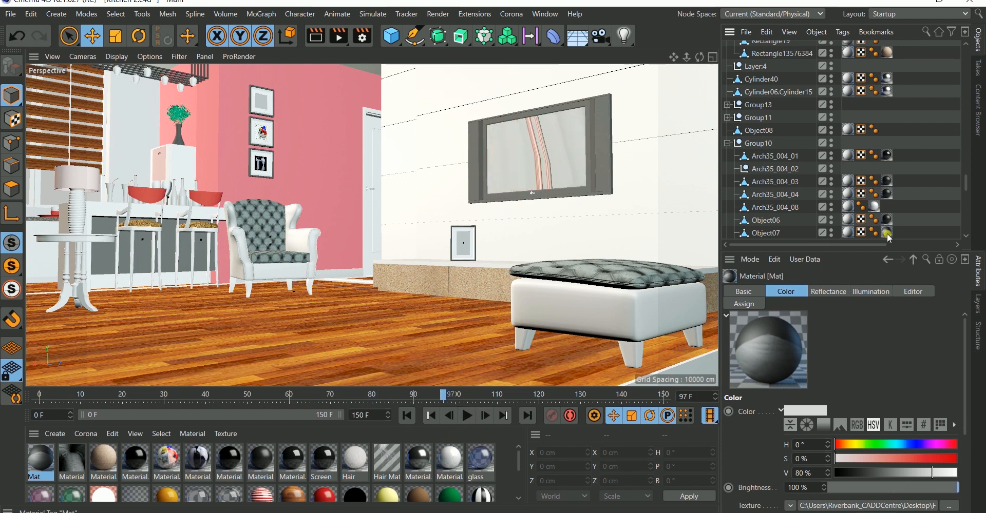
# Step: Set Object07's material tag projection to Cubic, then replay the animation from the start
pyautogui.click(887, 233)
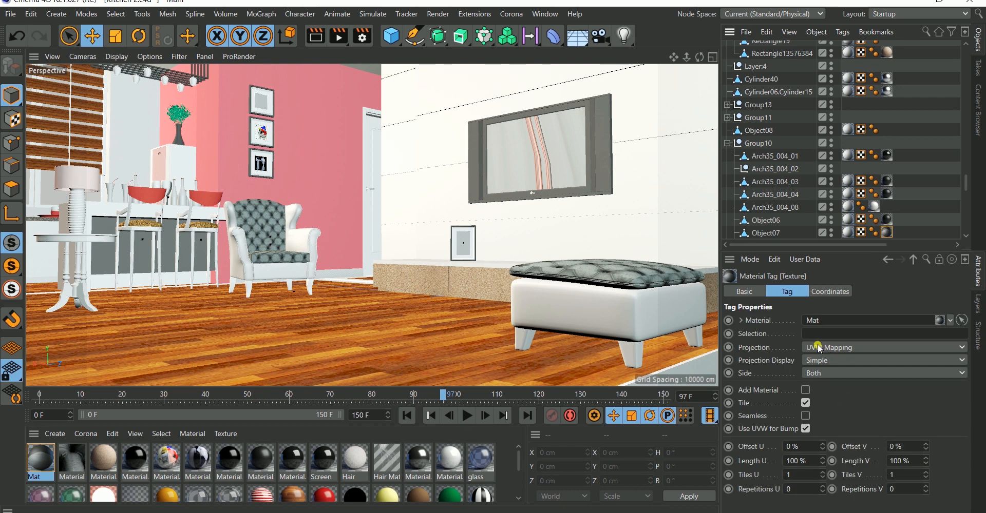
pyautogui.click(880, 347)
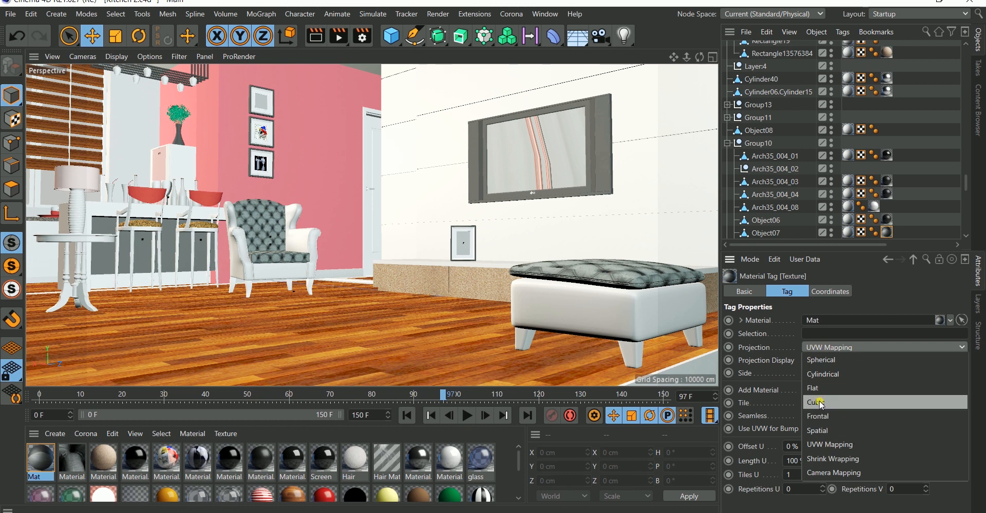
pyautogui.click(815, 402)
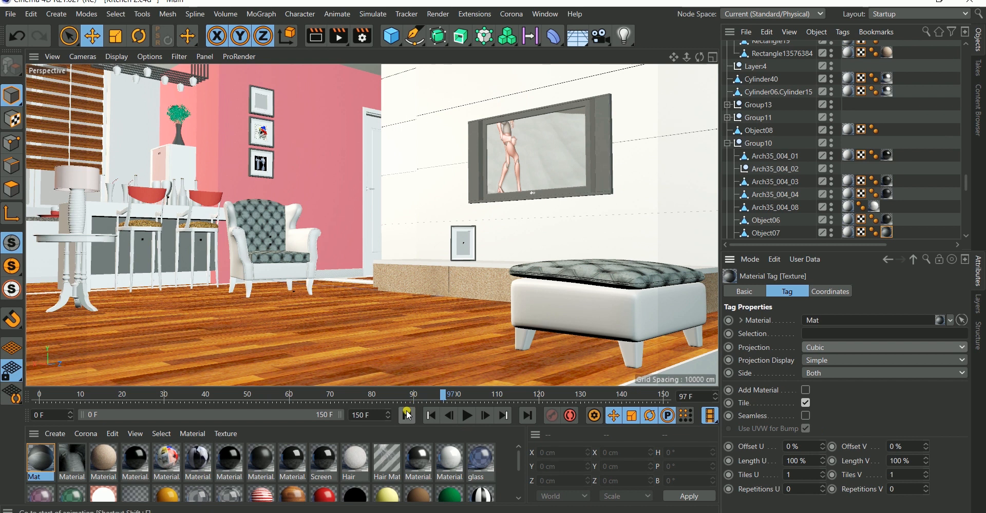
pyautogui.click(467, 416)
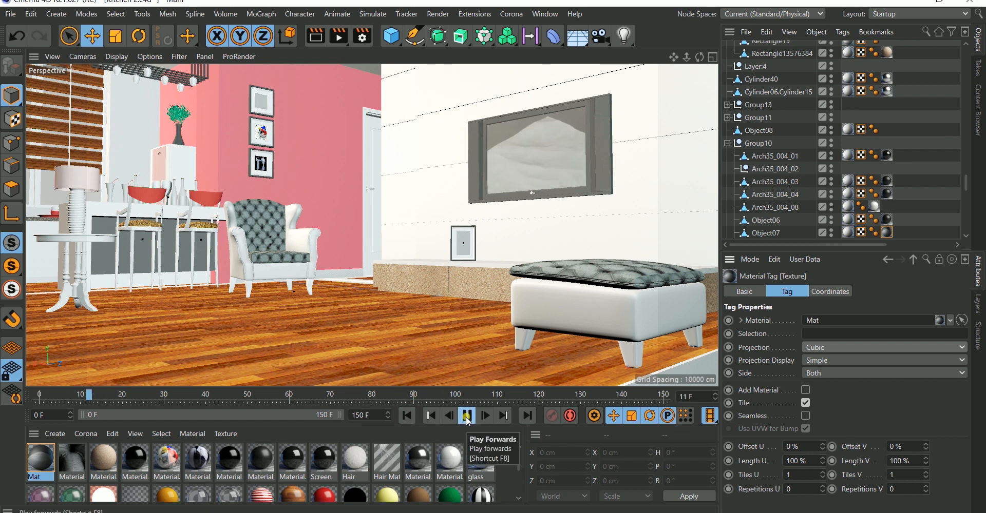
pyautogui.click(466, 416)
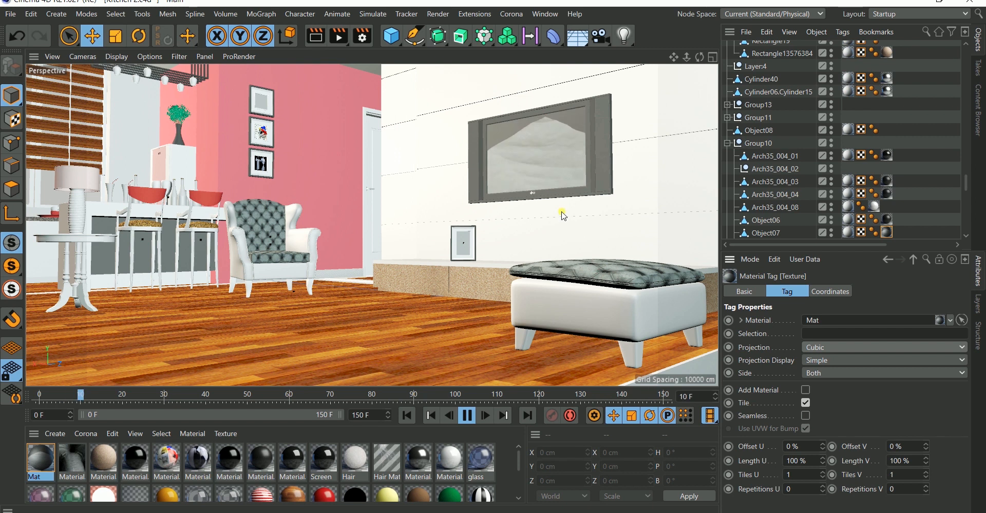
pyautogui.click(467, 415)
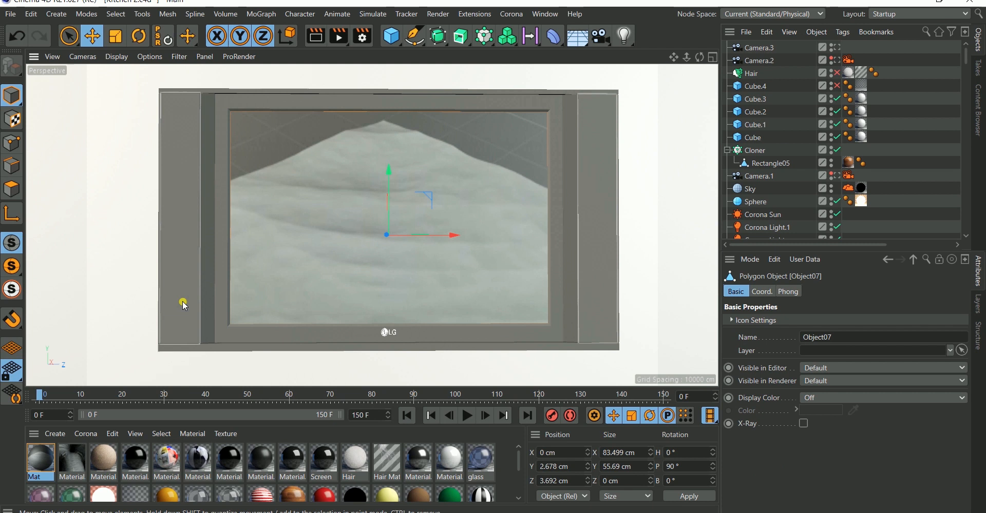
pyautogui.moveTo(251, 105)
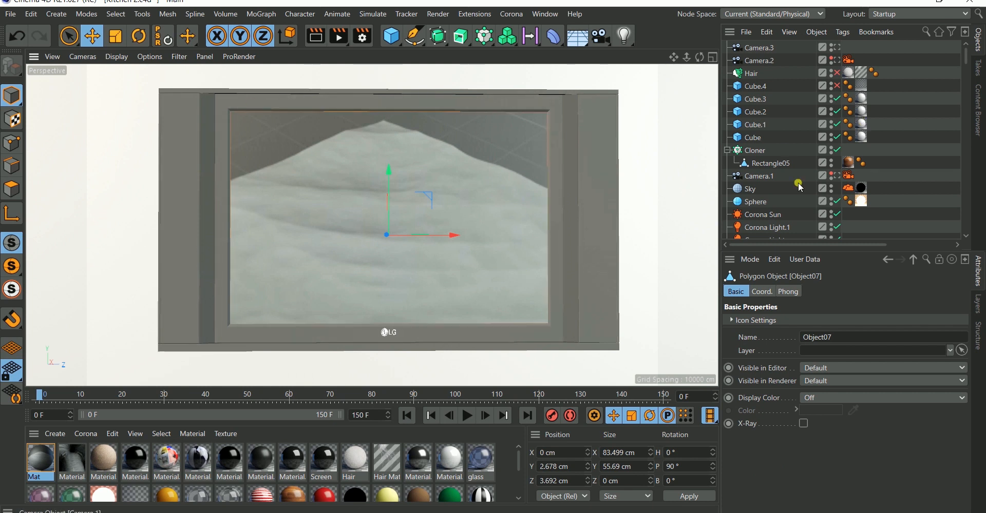
# Step: Zoom the viewport in close on the TV screen
pyautogui.scroll(-3)
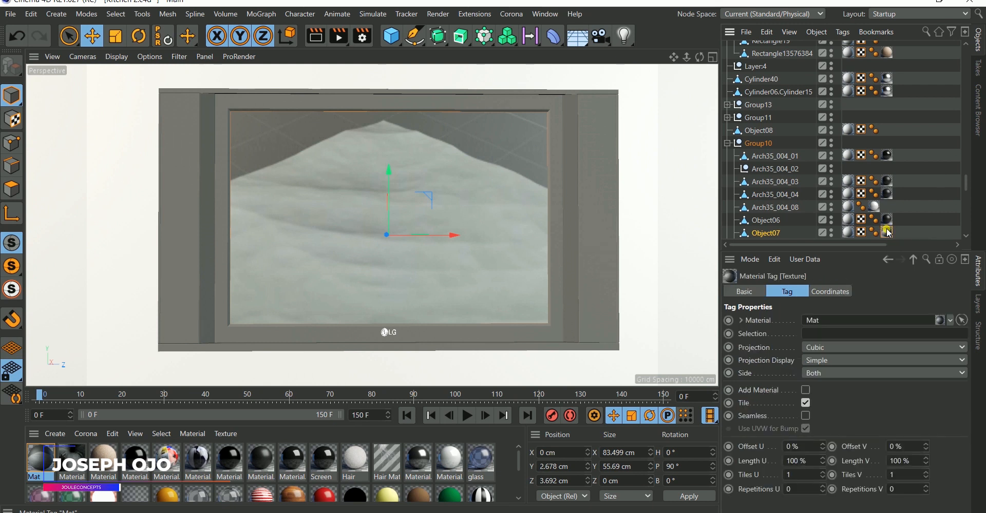
# Step: Use Fit to Region on the material tag, dragging a rectangle across the TV screen
pyautogui.rightClick(887, 233)
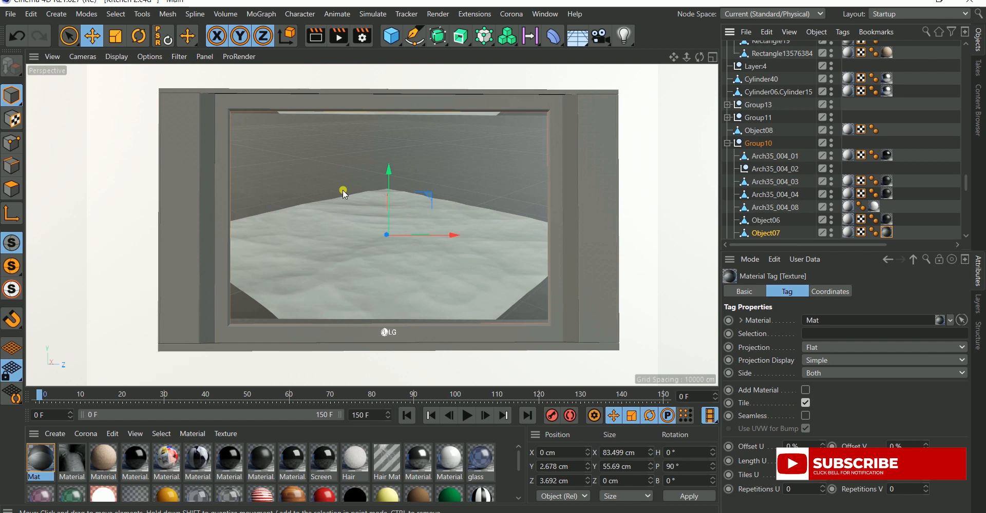
pyautogui.moveTo(227, 120)
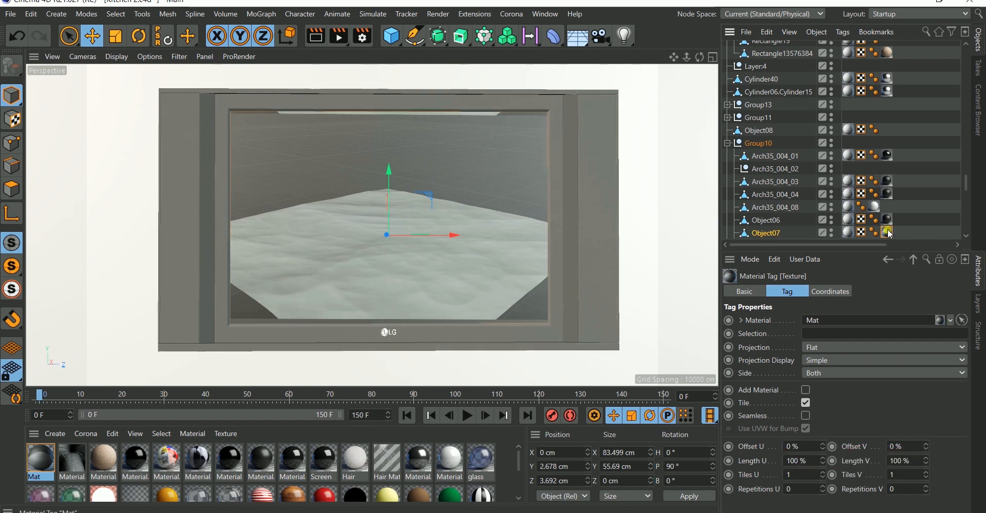
pyautogui.rightClick(888, 233)
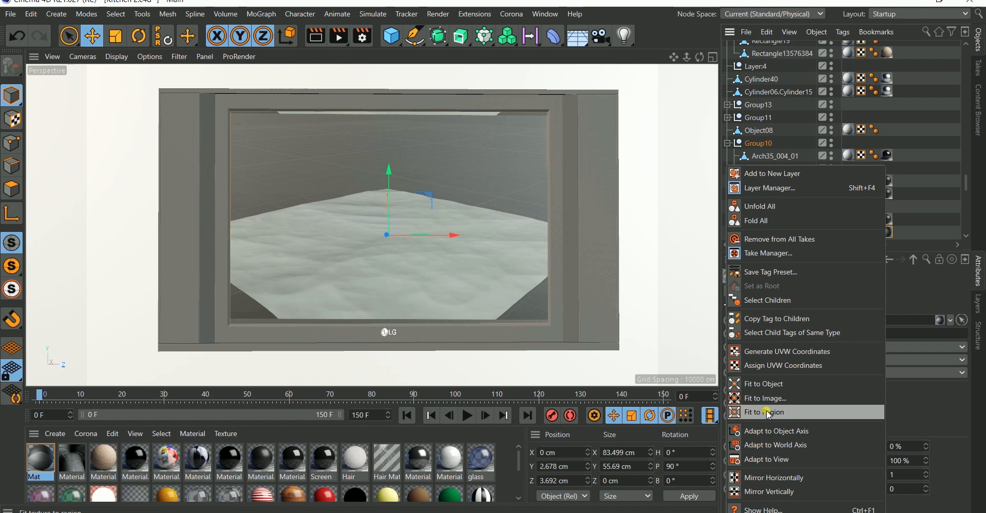
pyautogui.click(763, 412)
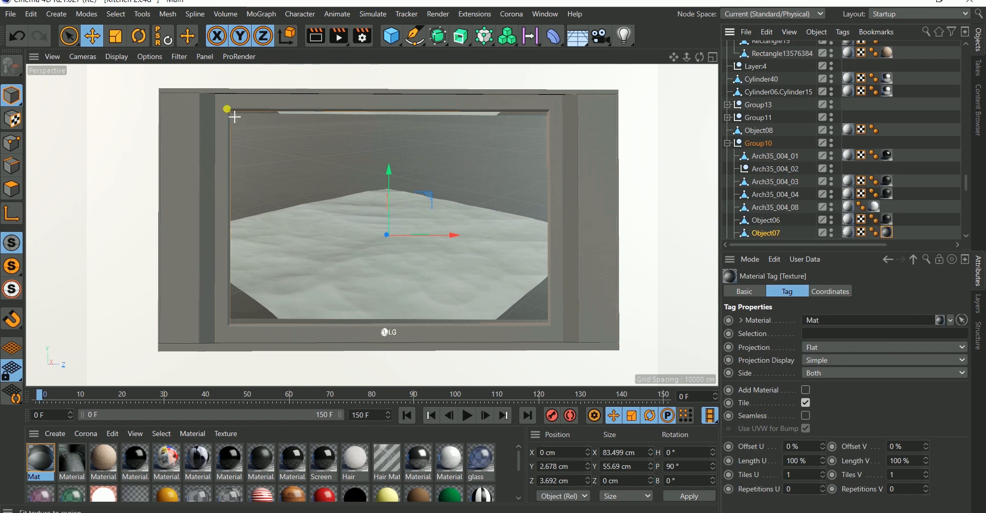
pyautogui.moveTo(227, 108); pyautogui.dragTo(308, 173)
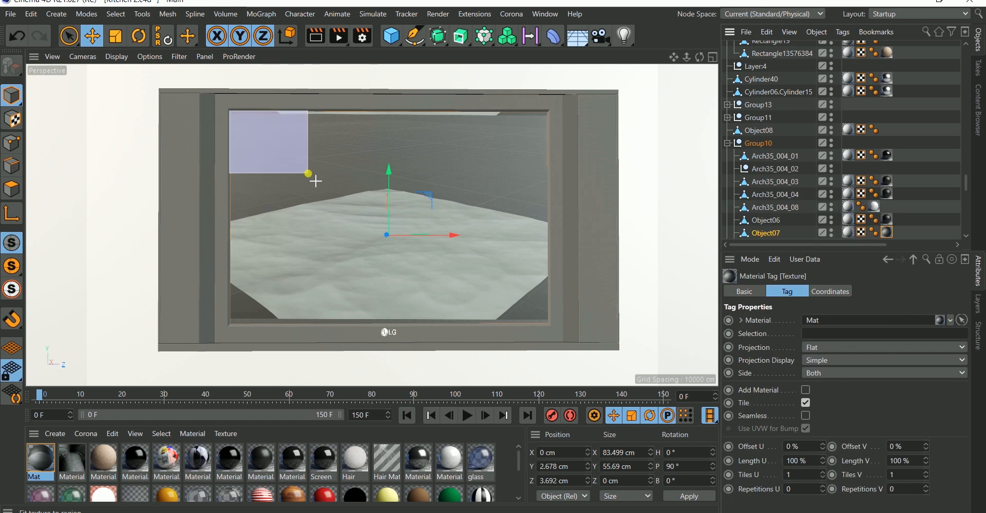
pyautogui.moveTo(308, 173); pyautogui.dragTo(549, 320)
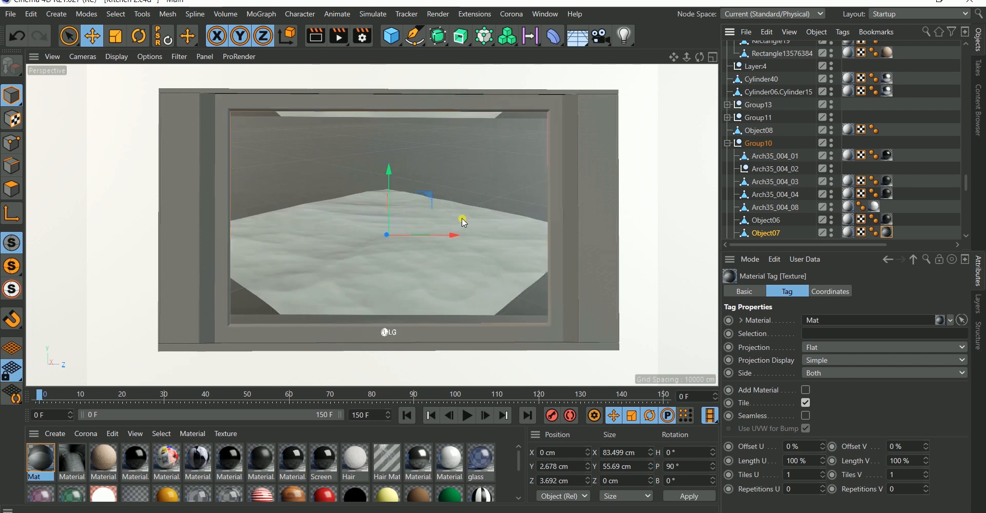
pyautogui.moveTo(256, 209)
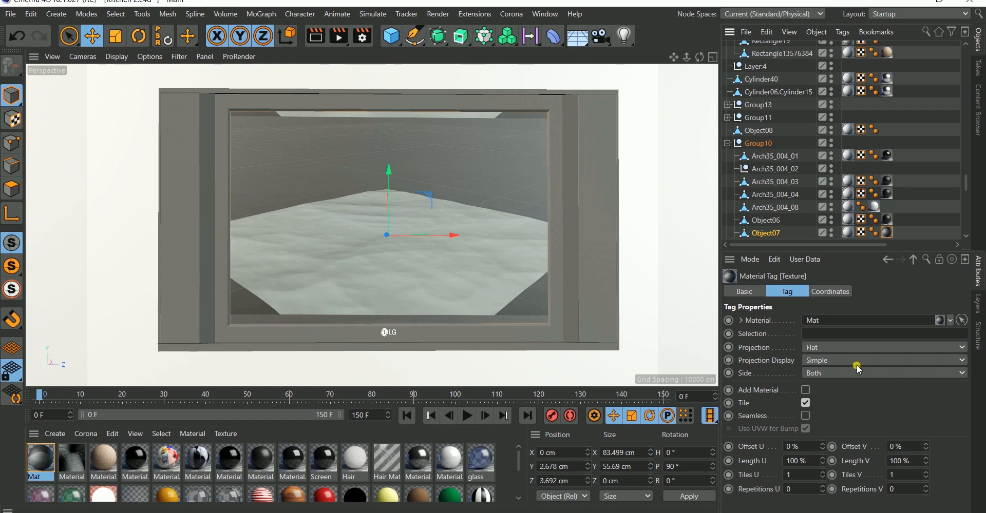
pyautogui.moveTo(887, 233)
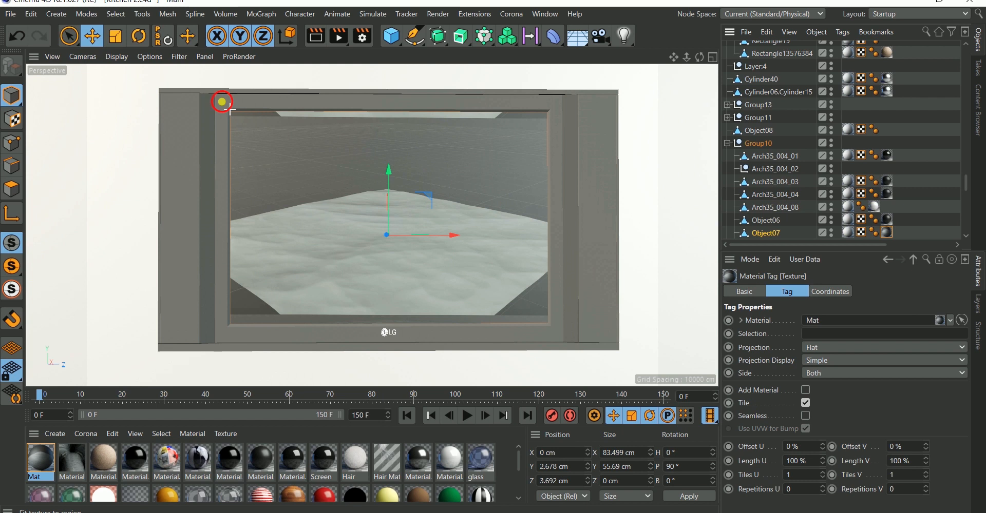
pyautogui.moveTo(221, 100); pyautogui.dragTo(555, 327)
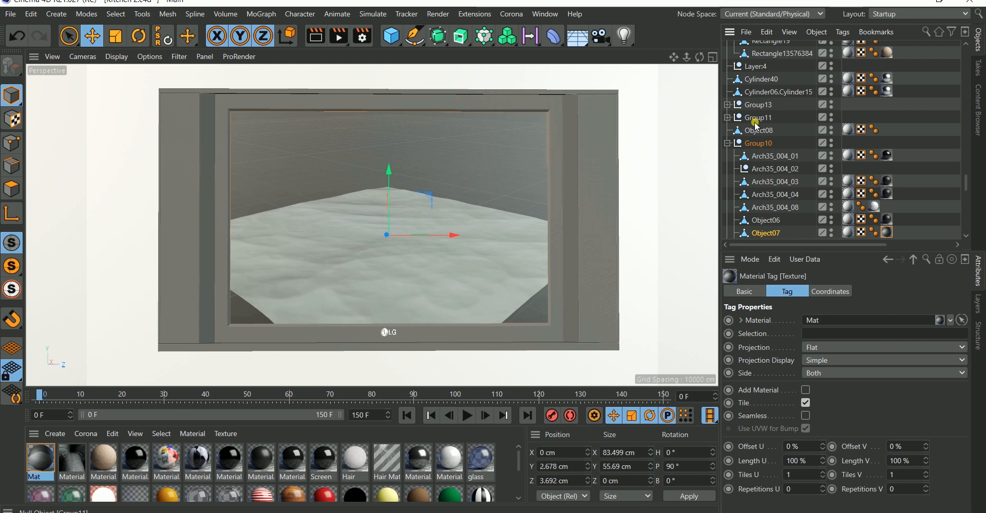
pyautogui.scroll(-3)
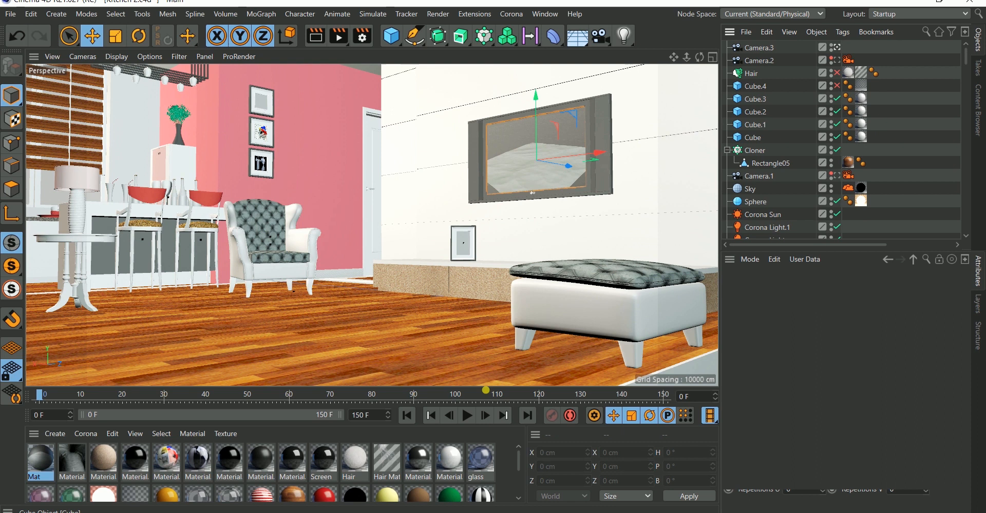
# Step: Play the timeline in the full room view to watch the terrain movie on the TV
pyautogui.click(467, 416)
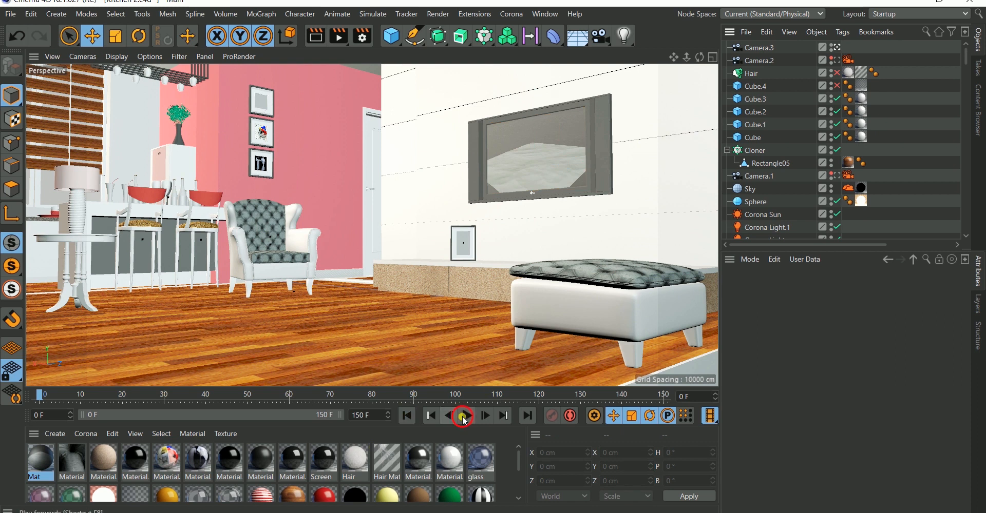
pyautogui.click(484, 423)
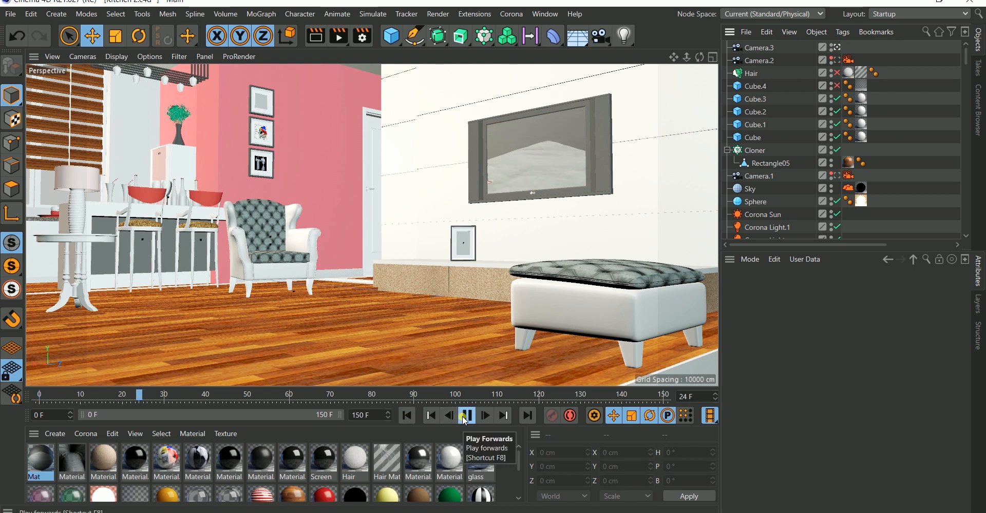
pyautogui.click(467, 416)
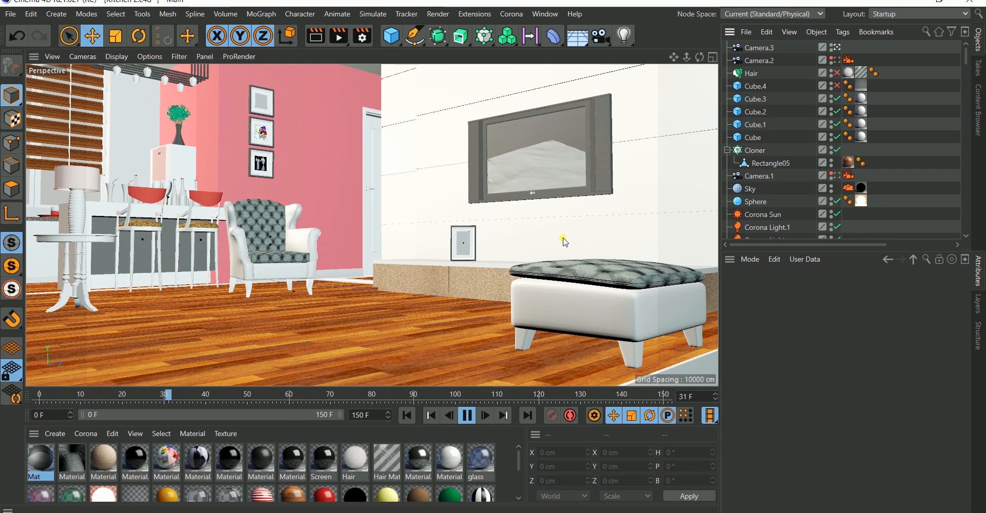
pyautogui.click(467, 415)
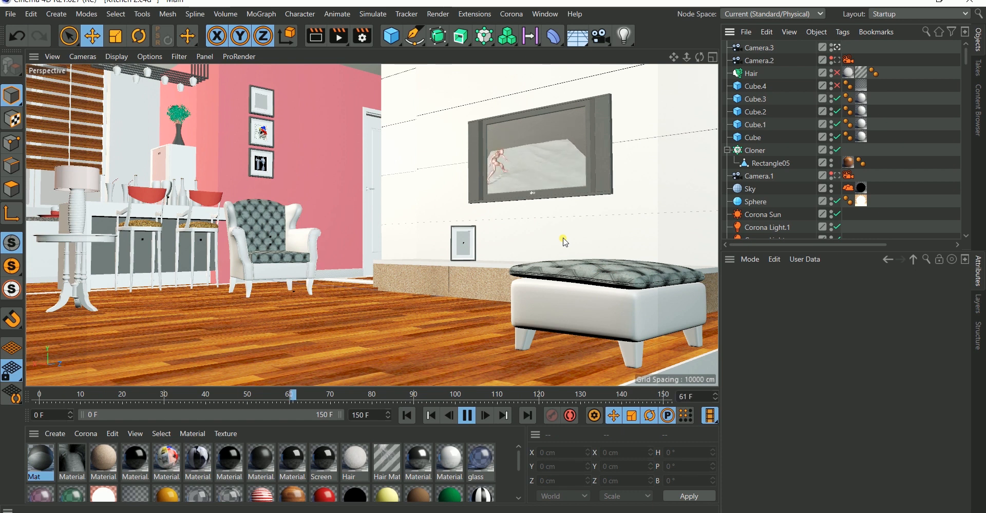